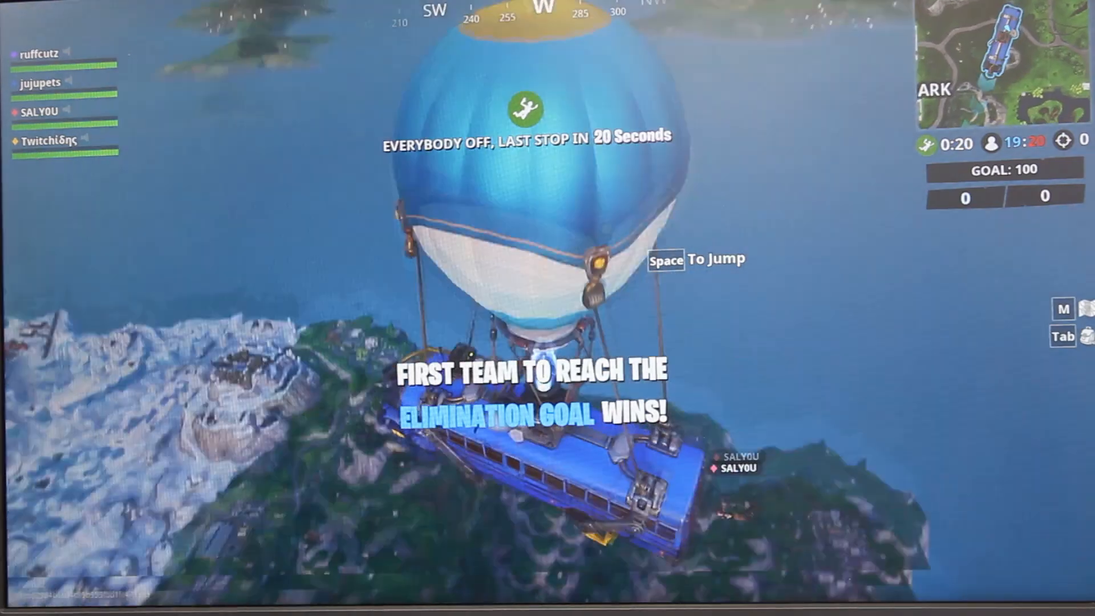
Jump out of the battle bus and skydive toward the forested green area.
key("tab")
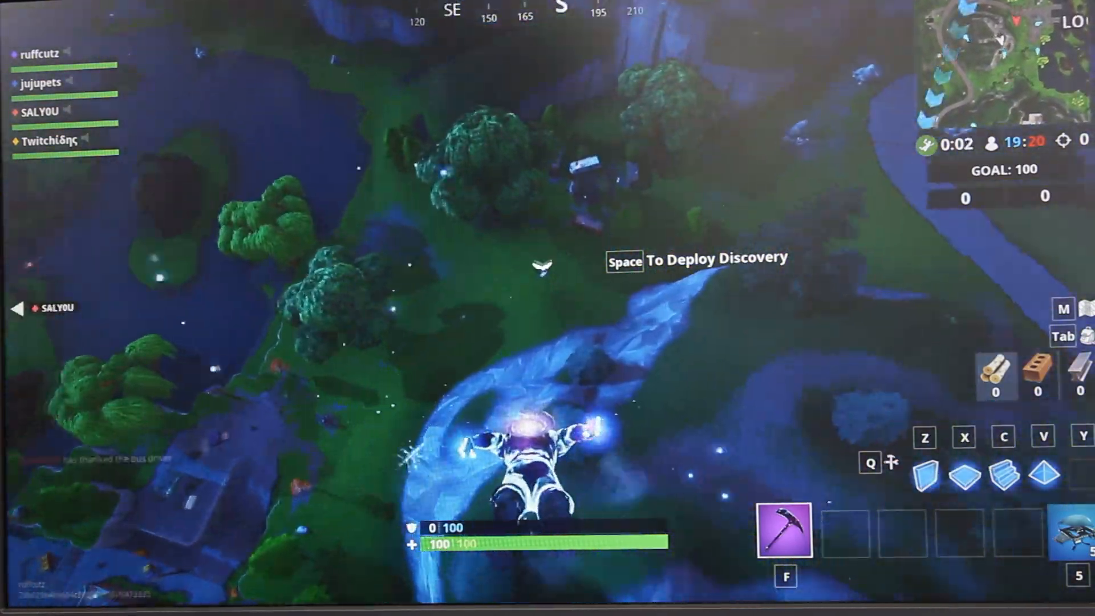
Deploy the glider, land, and snipe an opponent, raising team eliminations to 67.
key("space")
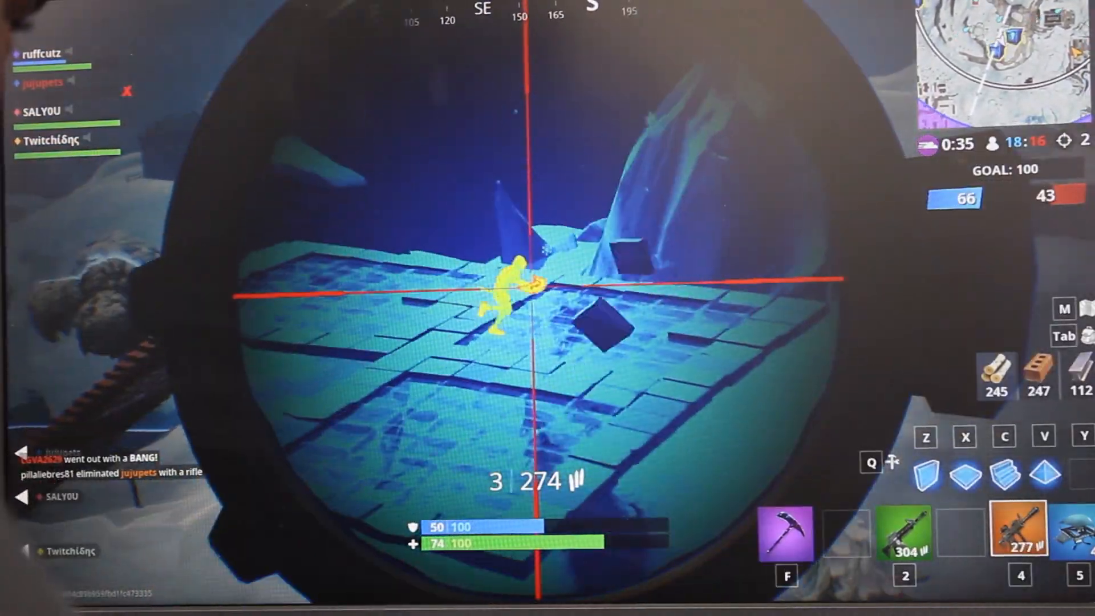
left_click(548, 280)
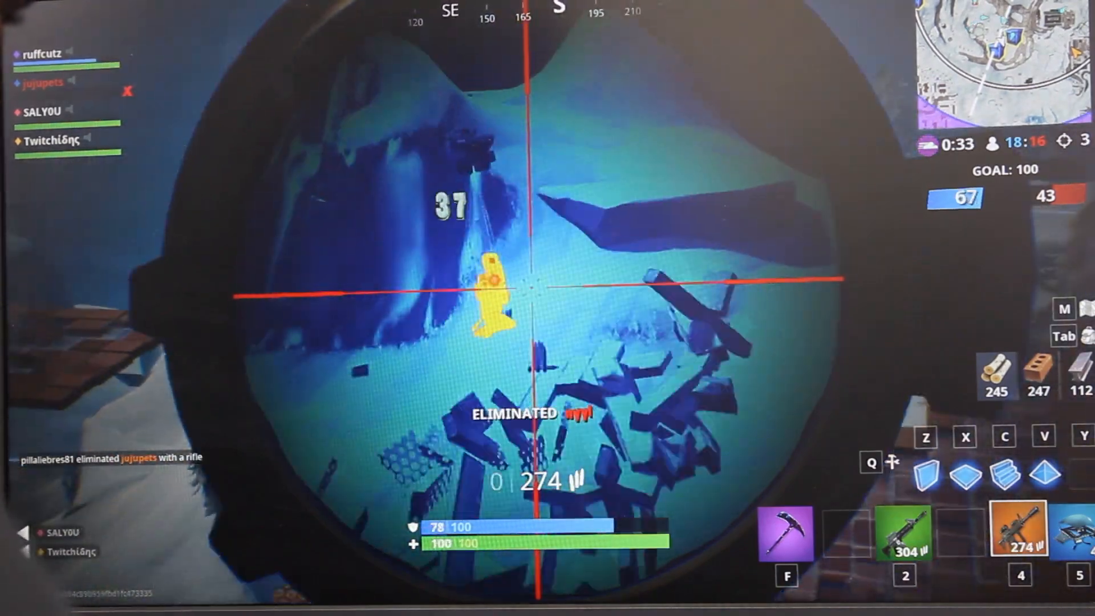